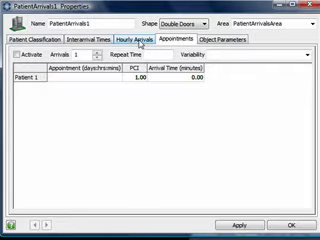
- Close the properties window and turn on Show connections in the 3D view
{"action": "left_click", "coordinate": [135, 39]}
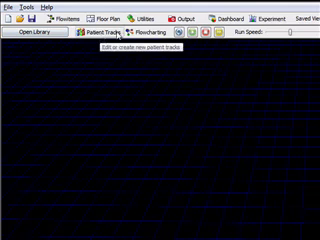
{"action": "left_click", "coordinate": [109, 38]}
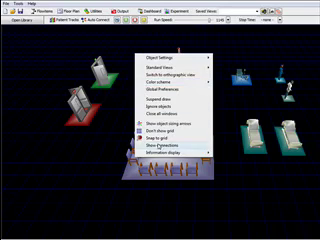
{"action": "left_click", "coordinate": [162, 146]}
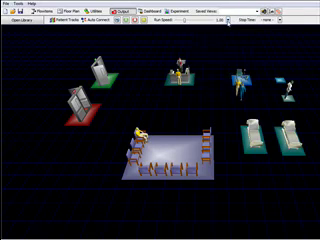
- Raise the run speed to 100 and set the stop time to 1000
{"action": "left_click", "coordinate": [230, 24]}
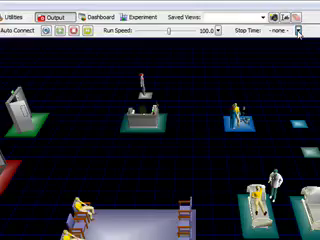
{"action": "left_click", "coordinate": [305, 31]}
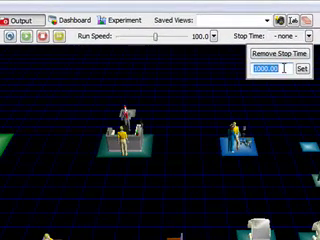
{"action": "left_click", "coordinate": [308, 72]}
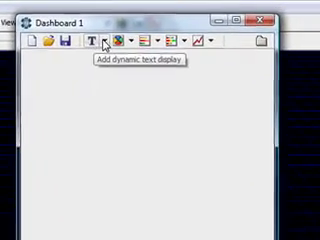
{"action": "mouse_move", "coordinate": [117, 47]}
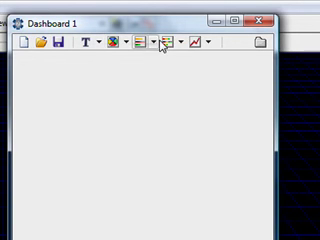
{"action": "mouse_move", "coordinate": [194, 47]}
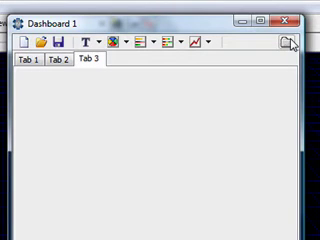
{"action": "mouse_move", "coordinate": [150, 153]}
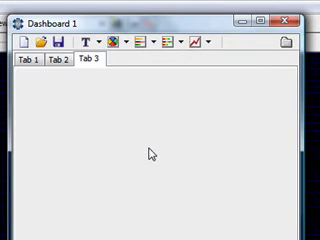